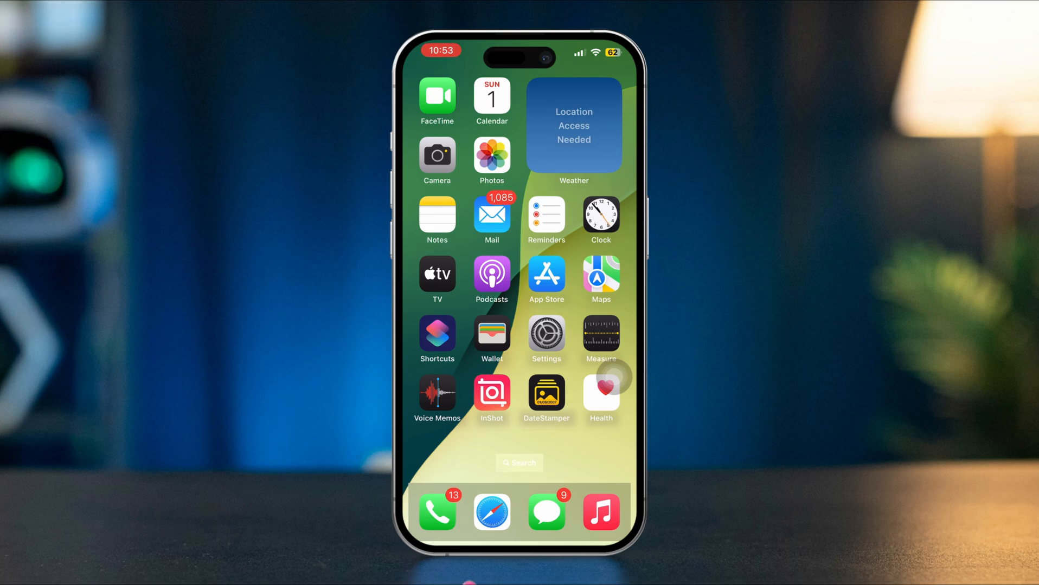
Search 'battery checker shortcut' in Safari and get the shortcut from its RoutineHub page
click(492, 512)
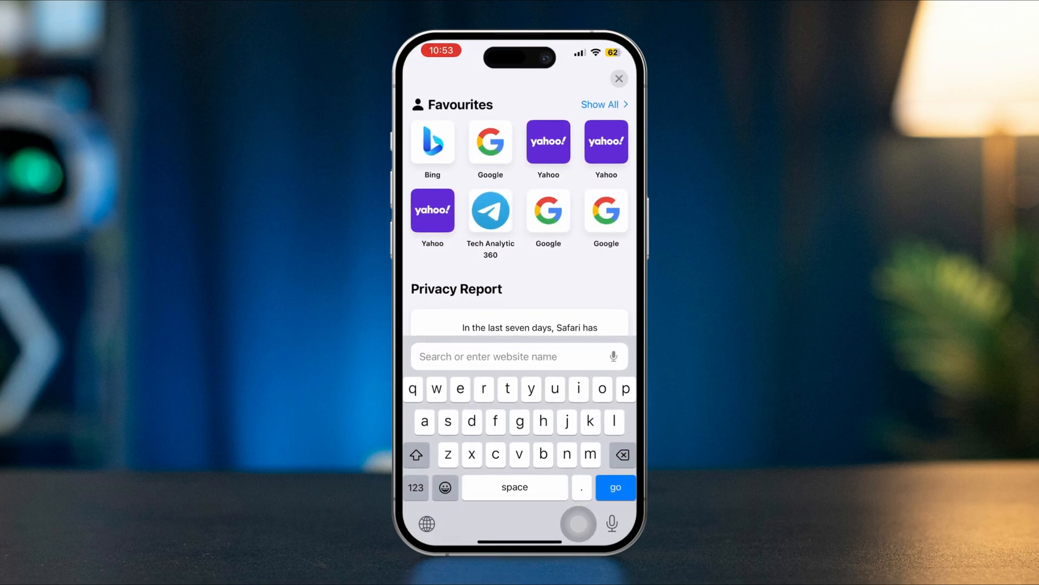
text(battery checker shortcut)
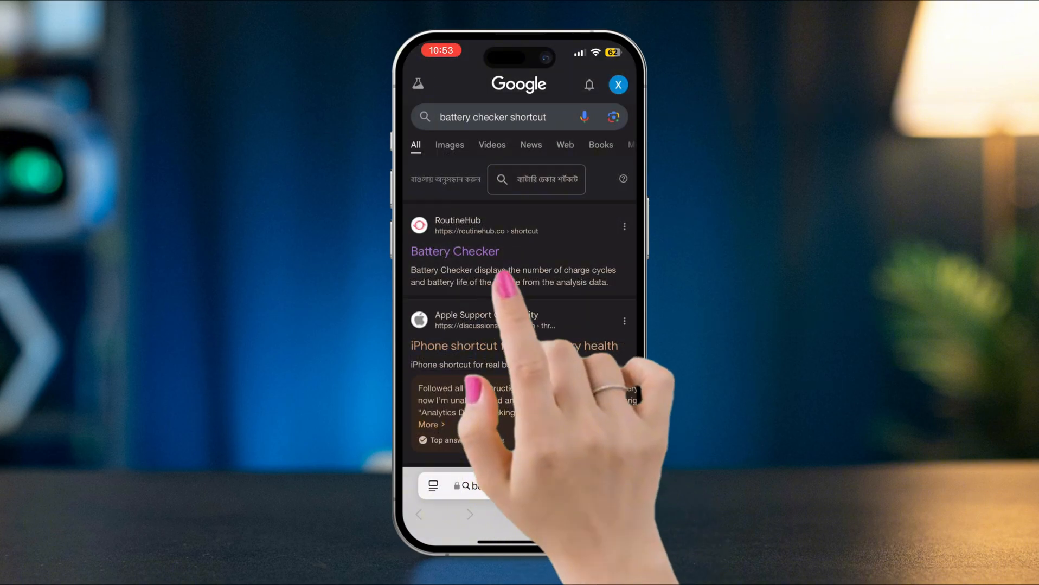
click(455, 251)
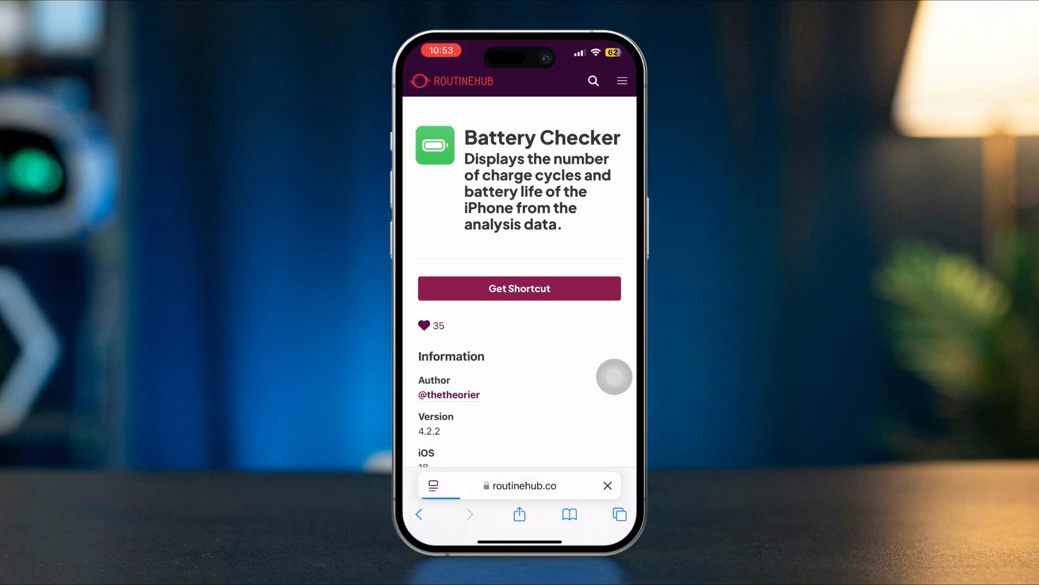
click(518, 288)
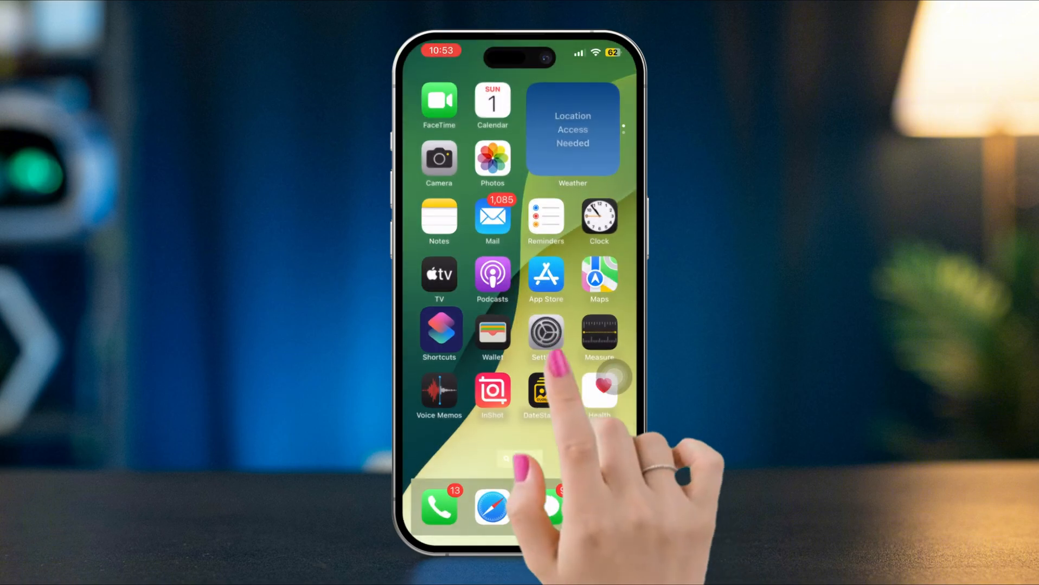
Navigate Settings > Privacy & Security > Analytics & Improvements to the 2024-12-04 analytics file
click(544, 333)
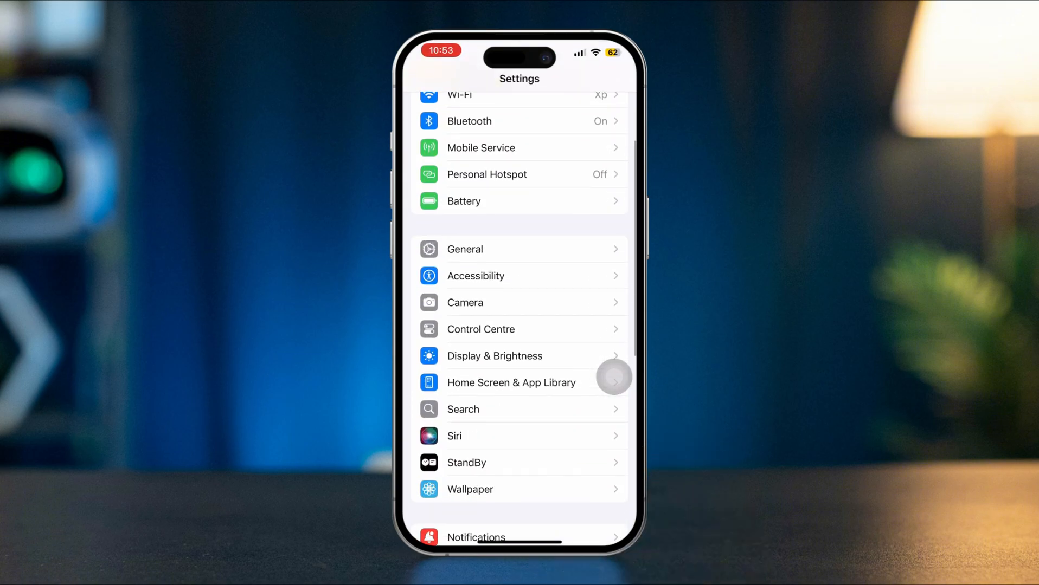
scroll(down, 3)
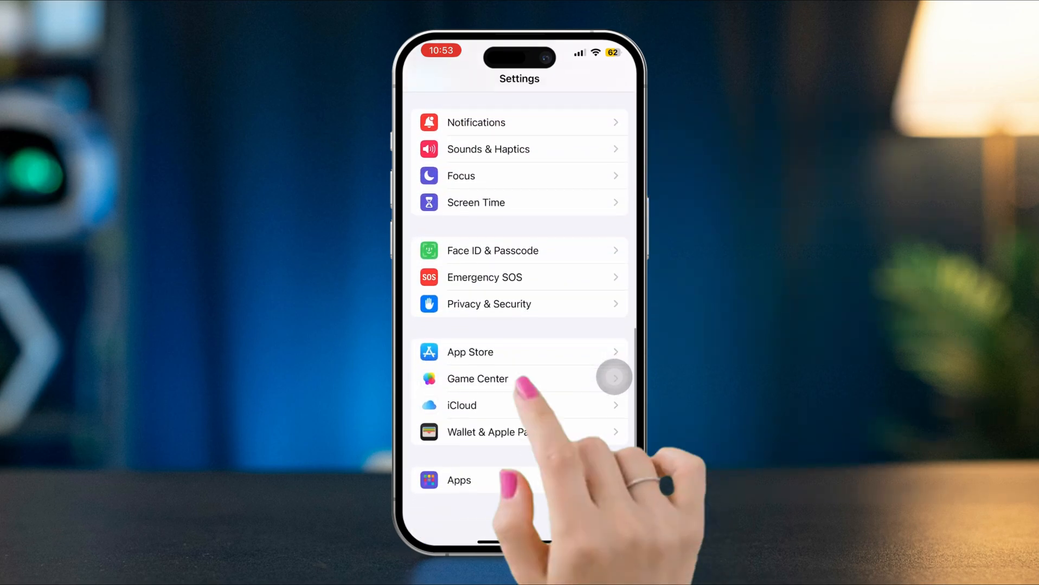
click(488, 304)
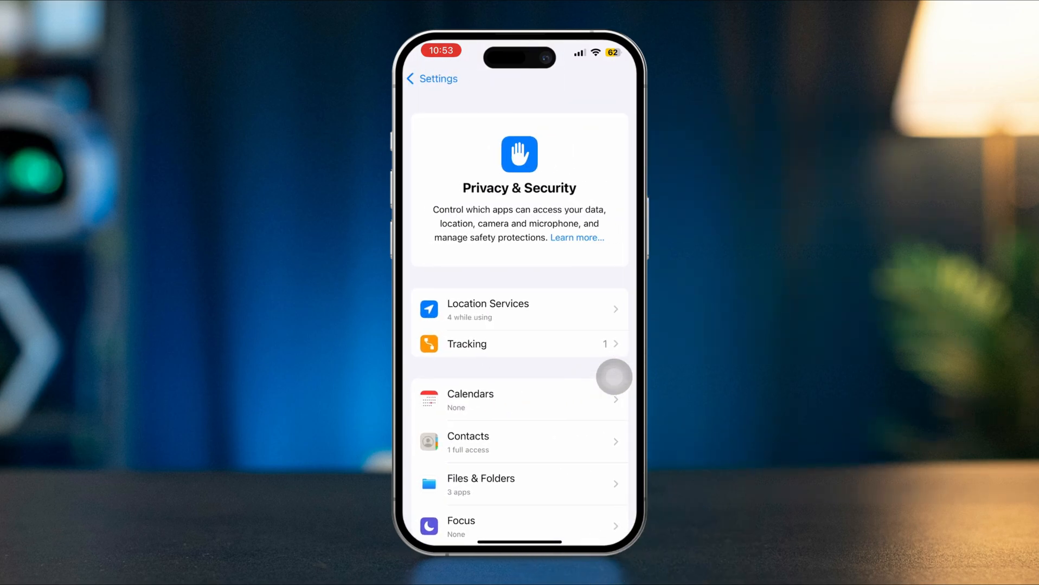
scroll(down, 3)
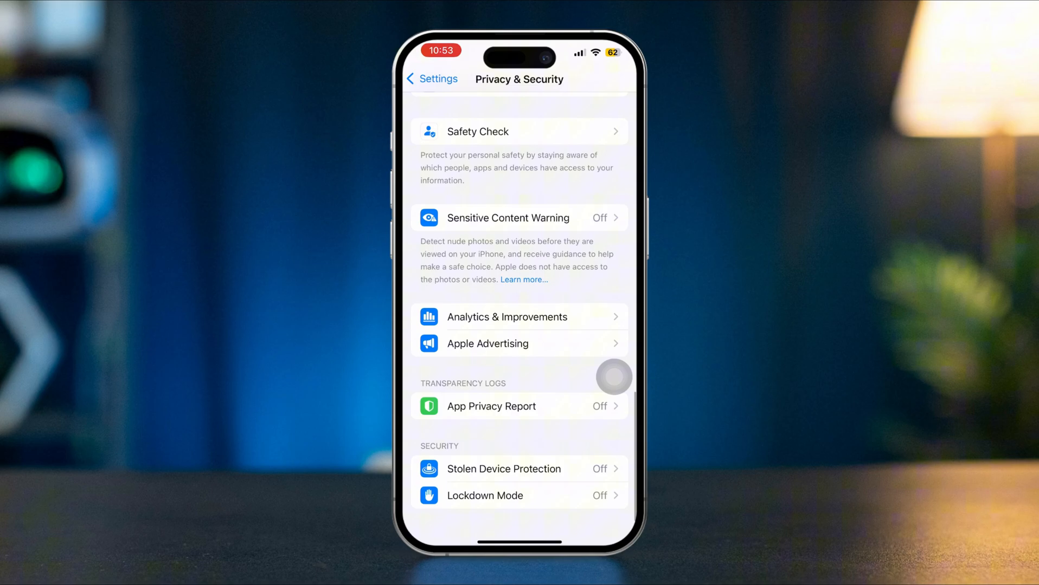
scroll(down, 3)
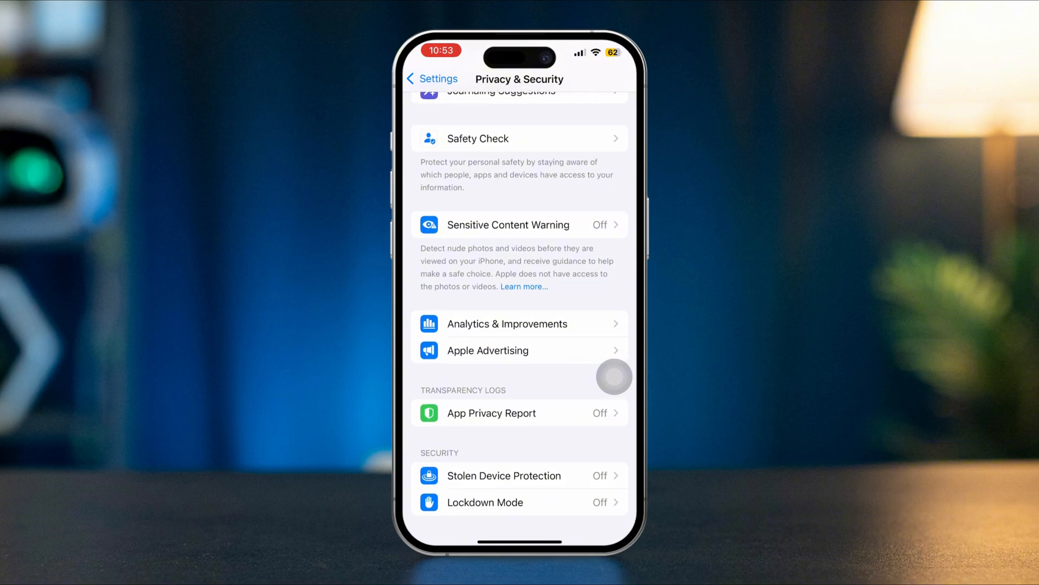
click(507, 324)
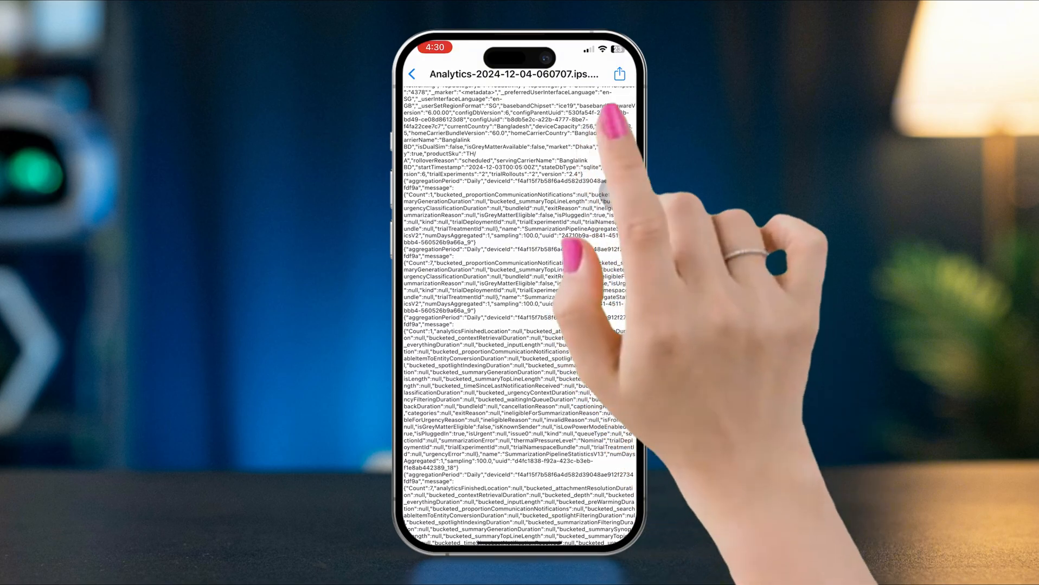
Share the analytics file to Battery Checker for an iPhone, yielding the 813-cycle, 89% capacity report
click(618, 73)
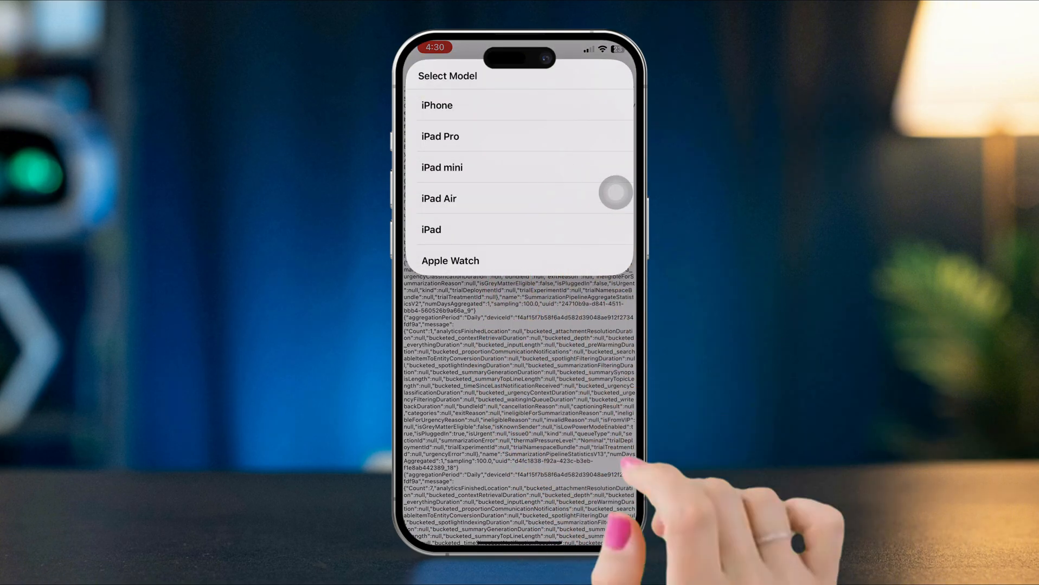
click(436, 105)
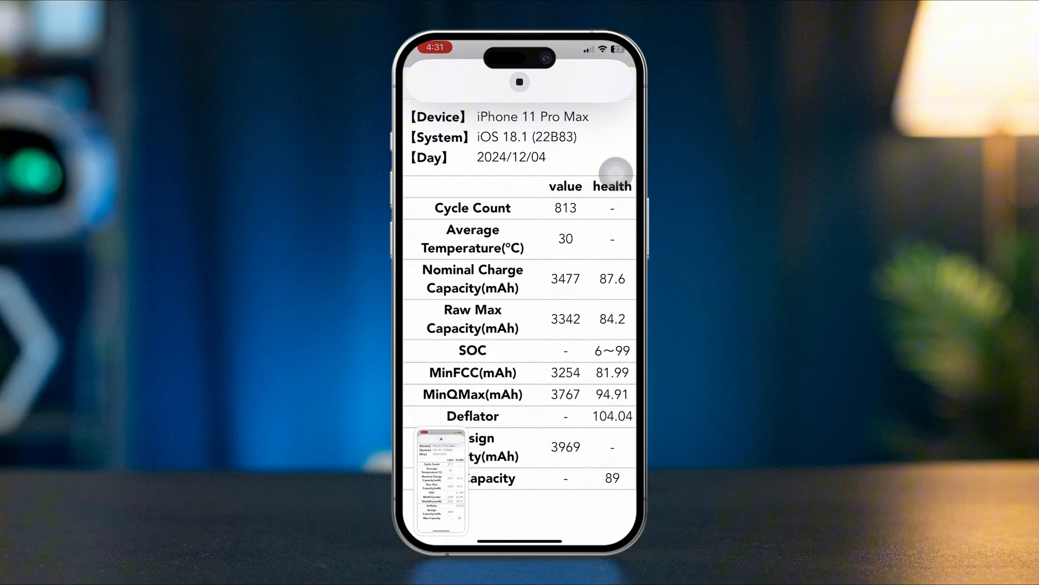
Dismiss the Battery Checker report sheet and return to the home screen
click(441, 479)
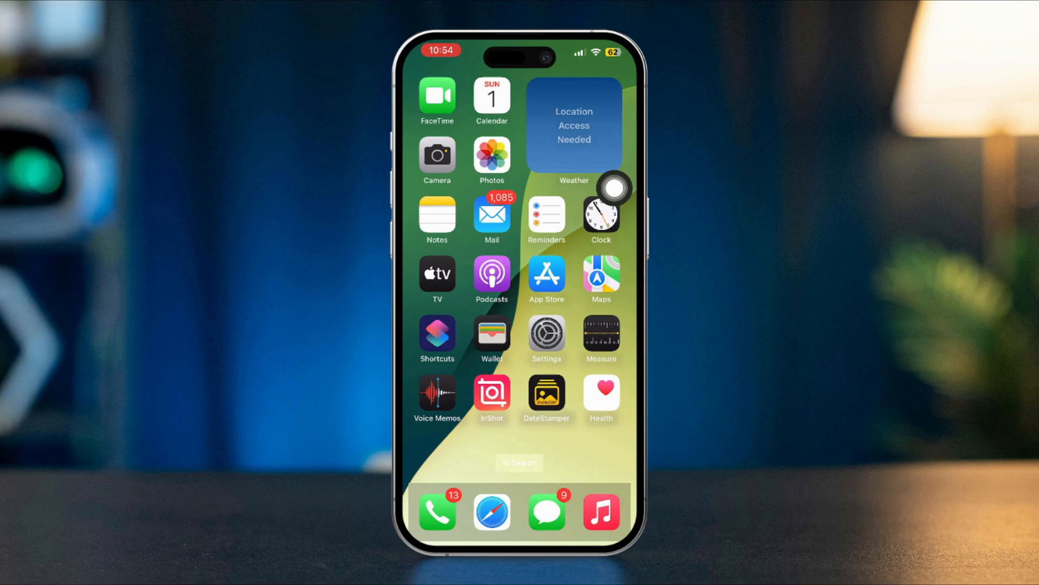
Read the 82% maximum capacity under Settings > Battery > Battery Health & Charging, then go home
click(546, 333)
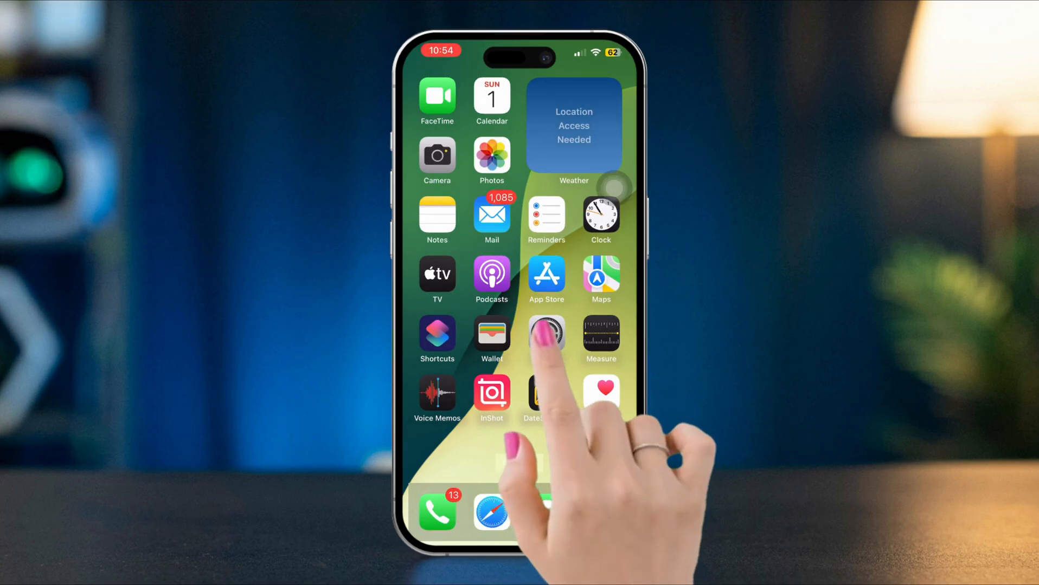
click(545, 338)
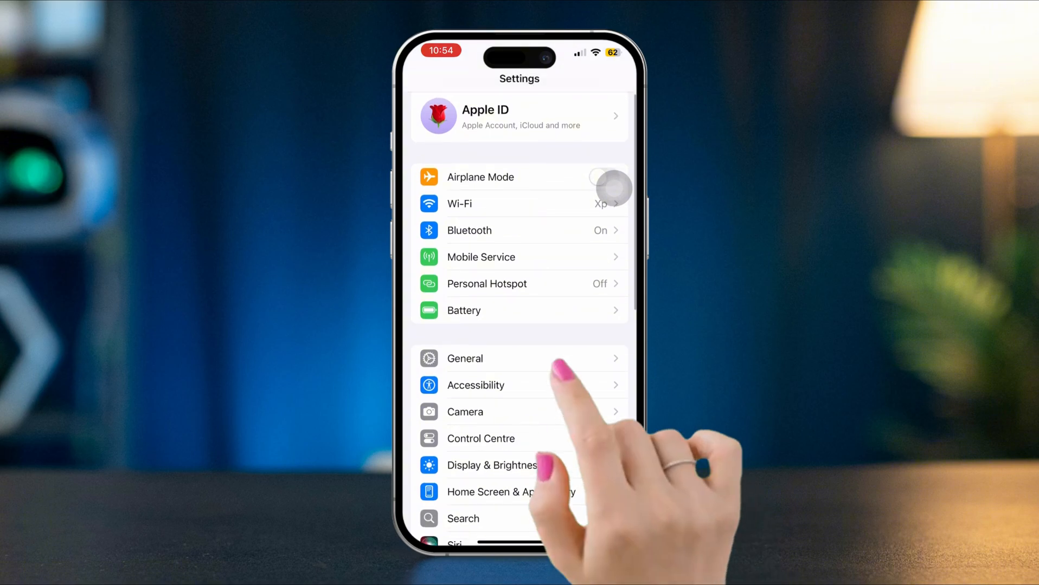
click(464, 310)
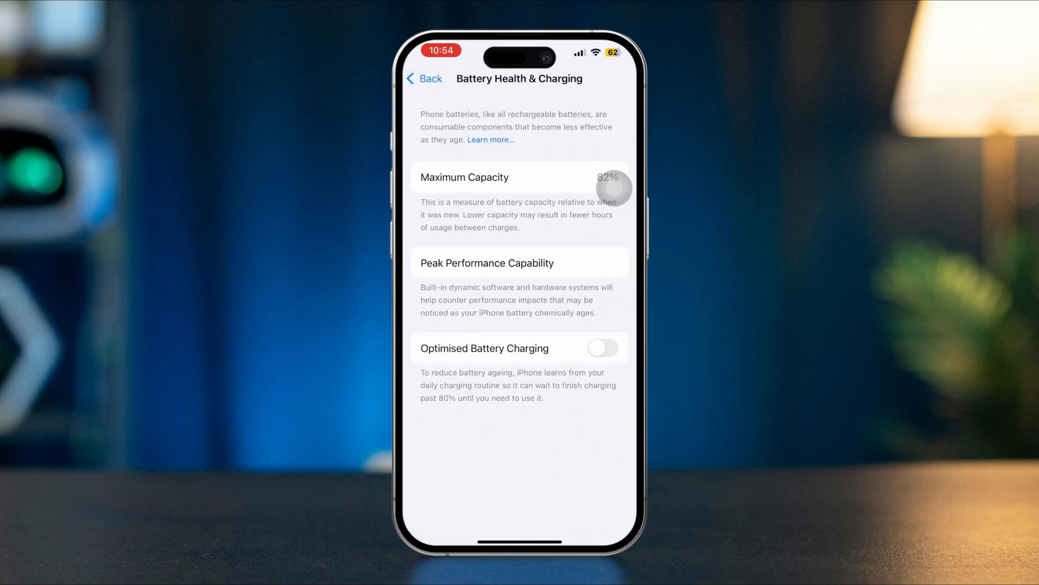
scroll(down, 3)
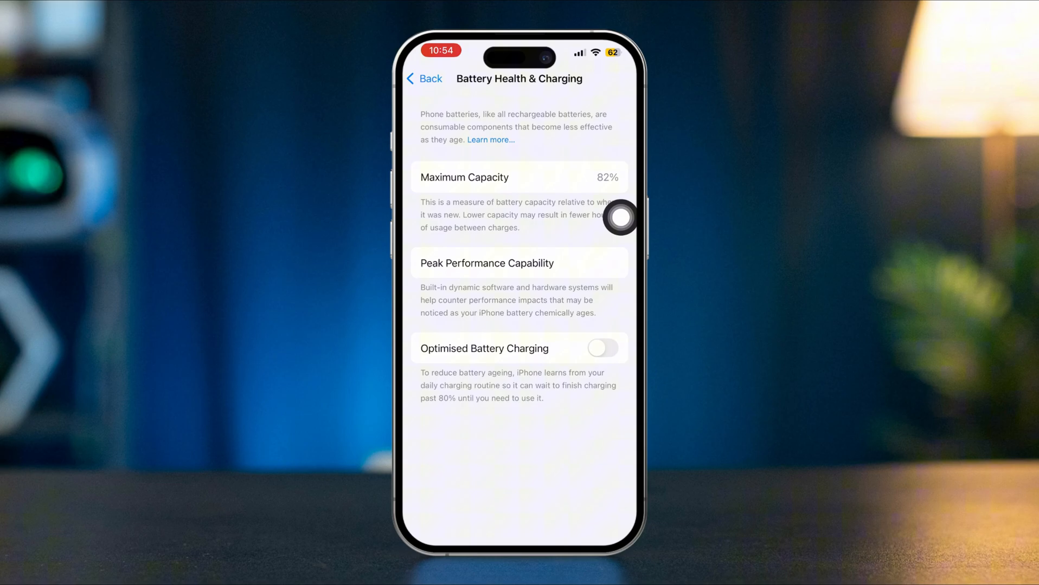
mouse_move(569, 219)
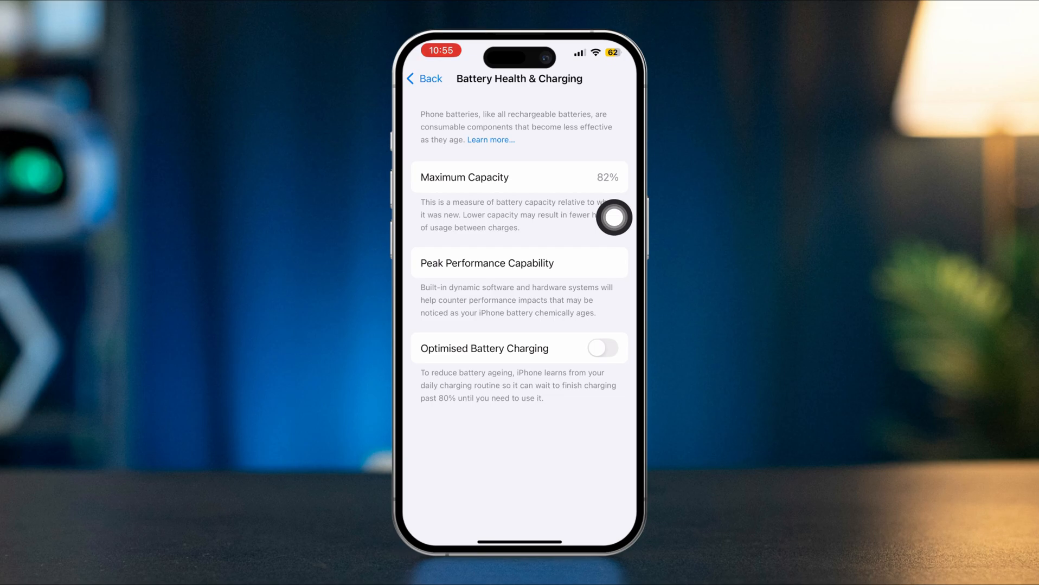
click(423, 79)
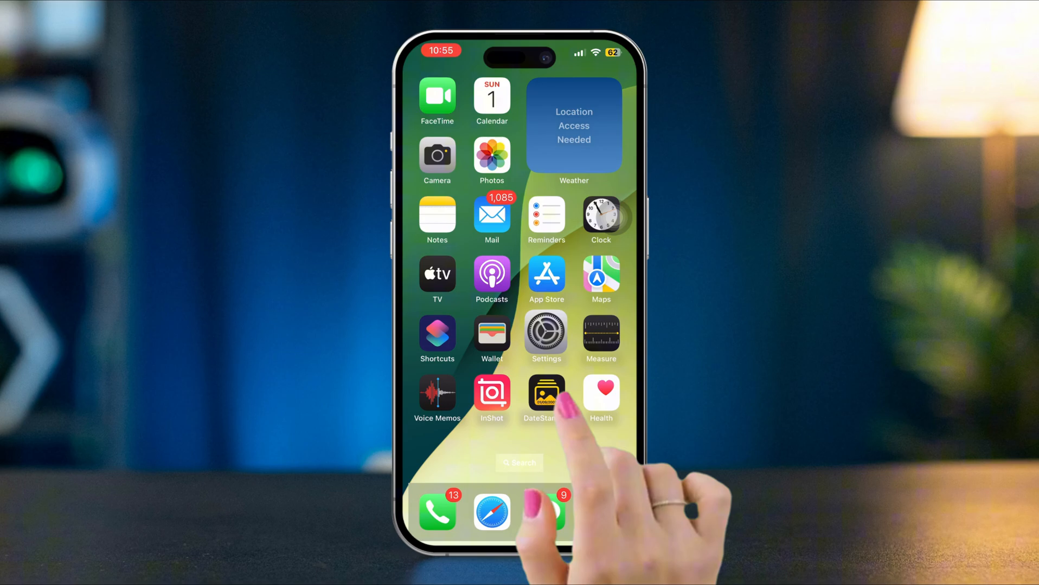
click(546, 339)
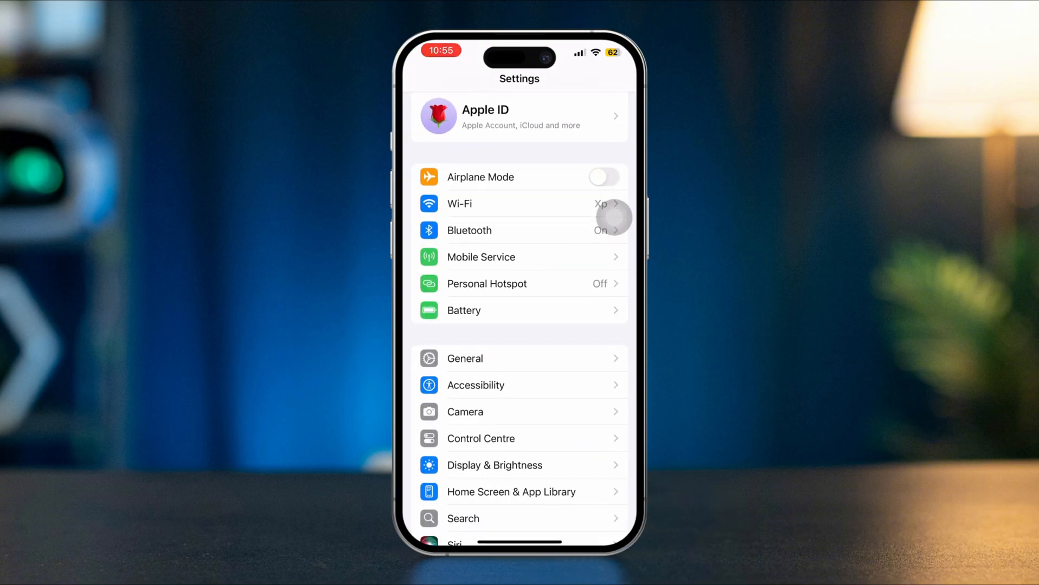
click(464, 310)
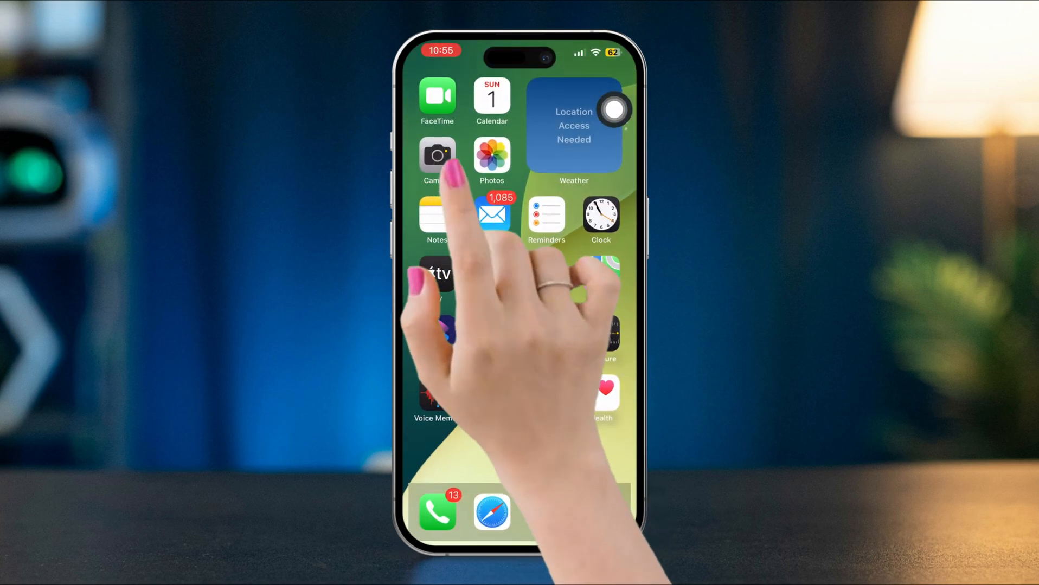
Launch Camera and hold the shutter for a burst of over 220 keyboard photos
click(437, 155)
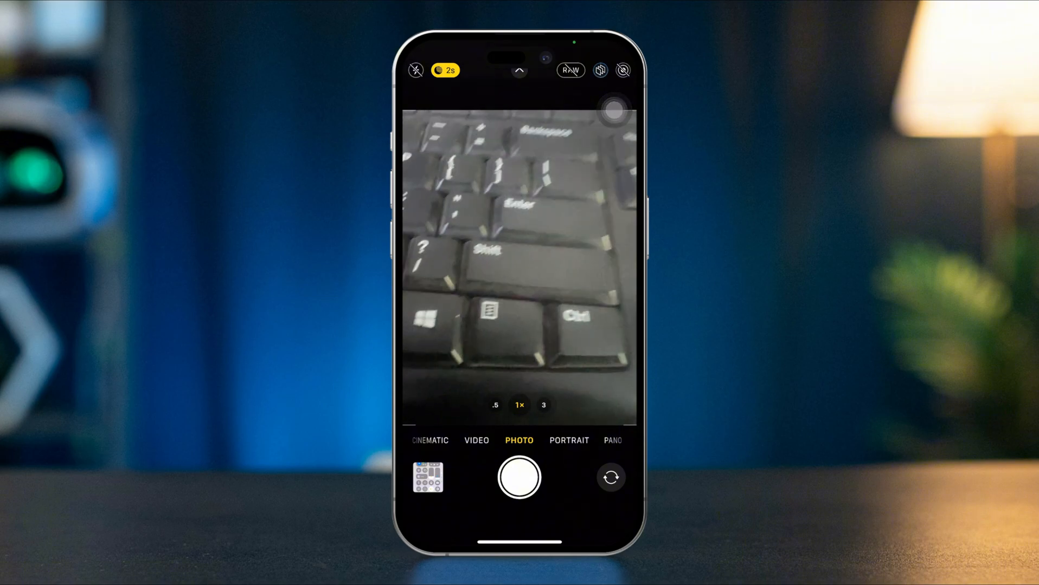
click(518, 477)
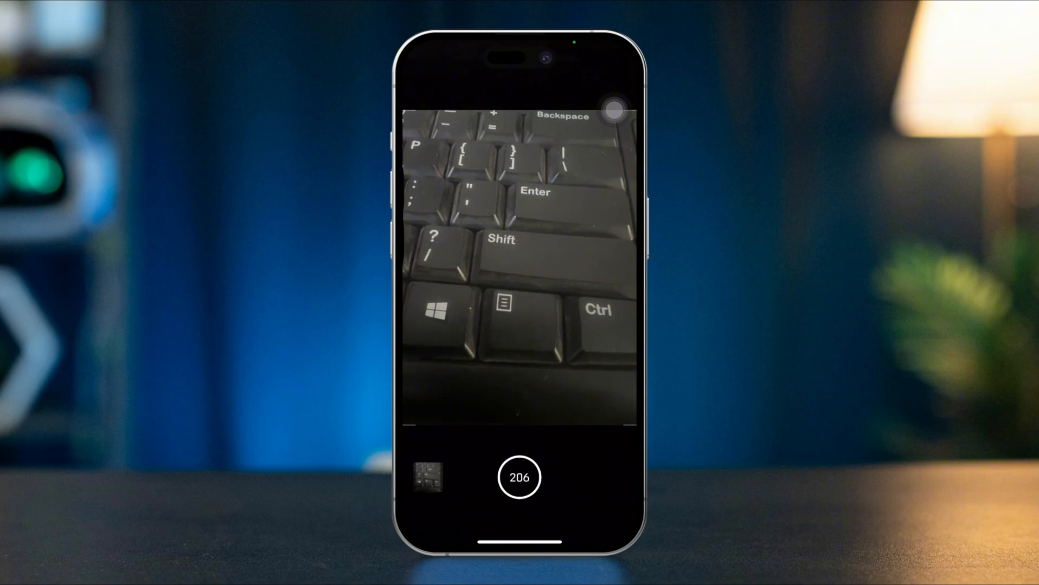
click(518, 477)
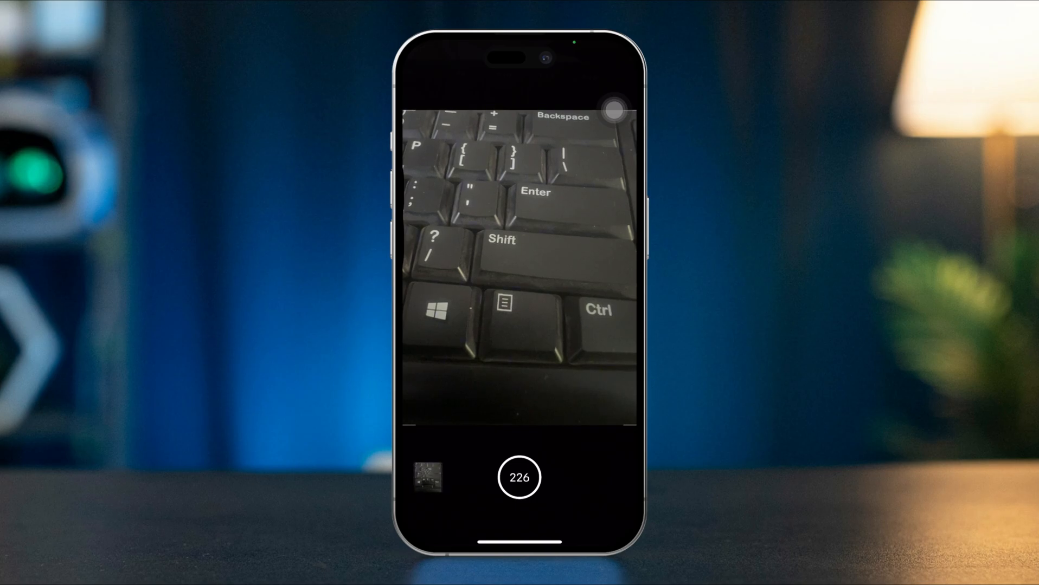